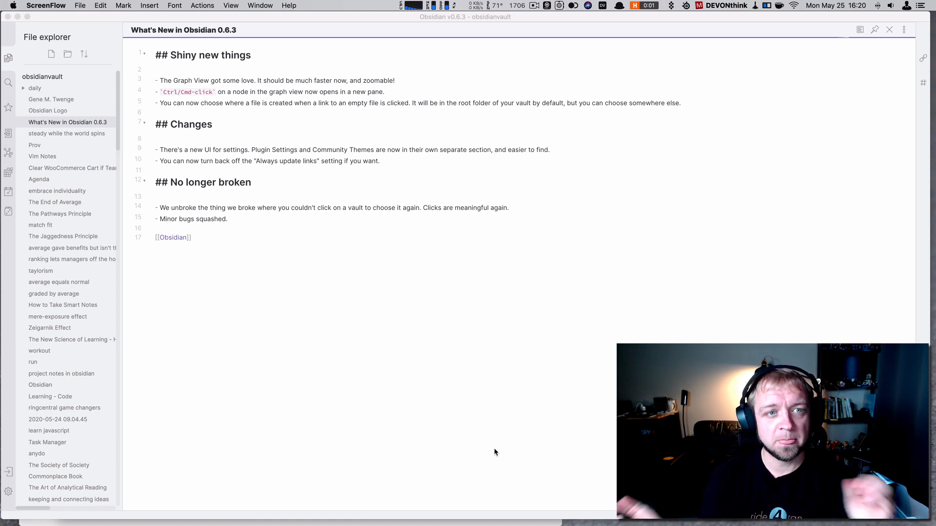
pyautogui.moveTo(99, 201)
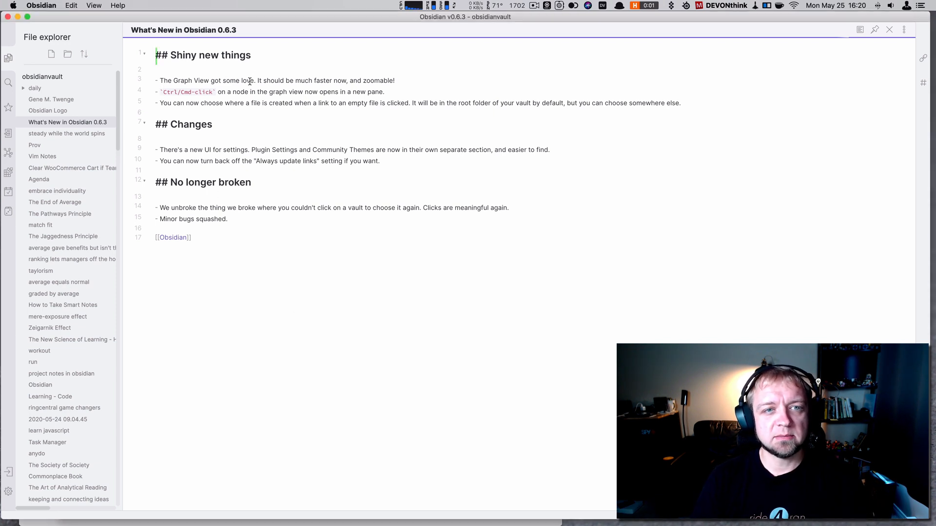
pyautogui.moveTo(9, 153)
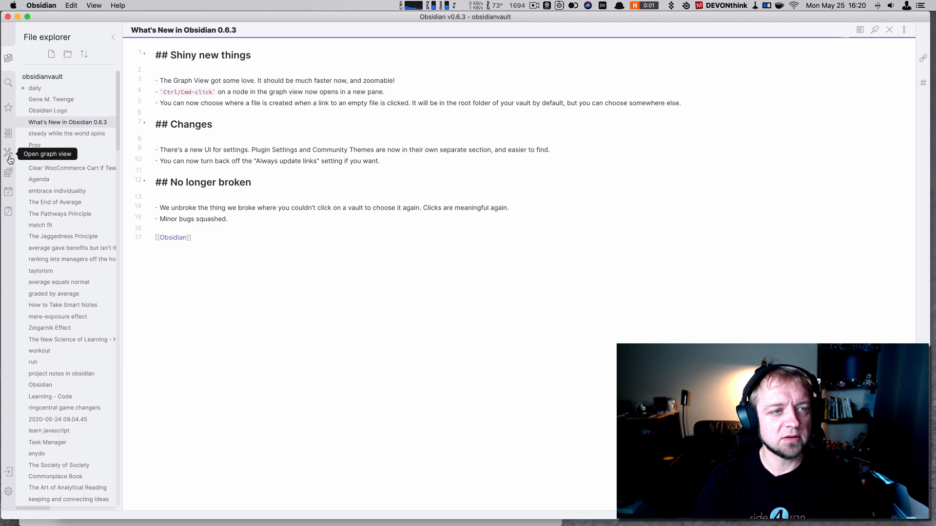
# Open the graph view from the left ribbon icon.
pyautogui.click(8, 154)
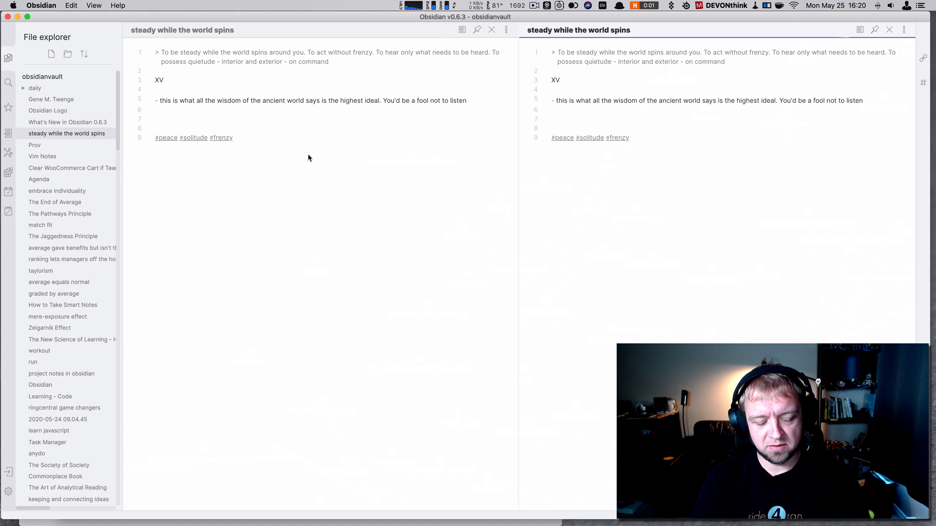
# Search 'still' and open 'Stillness is the Key Notes' in the right pane.
pyautogui.write('still')
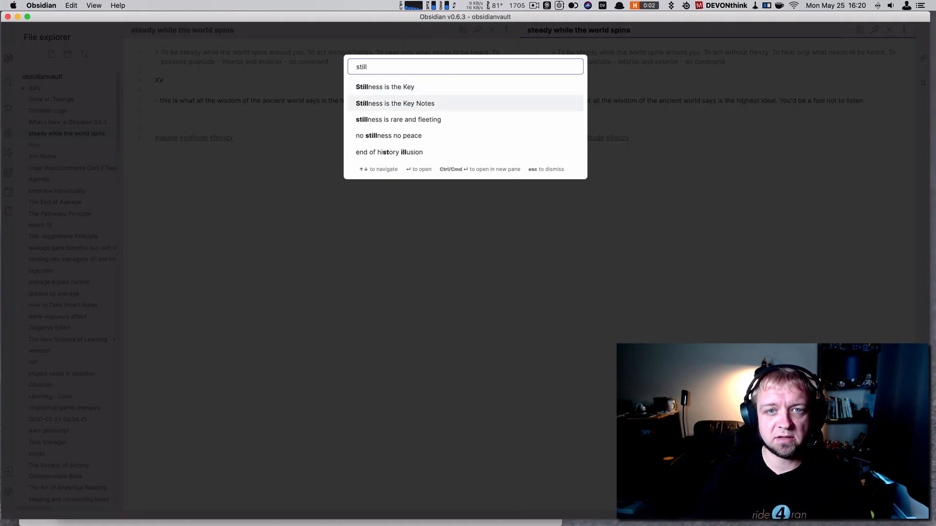
pyautogui.click(394, 103)
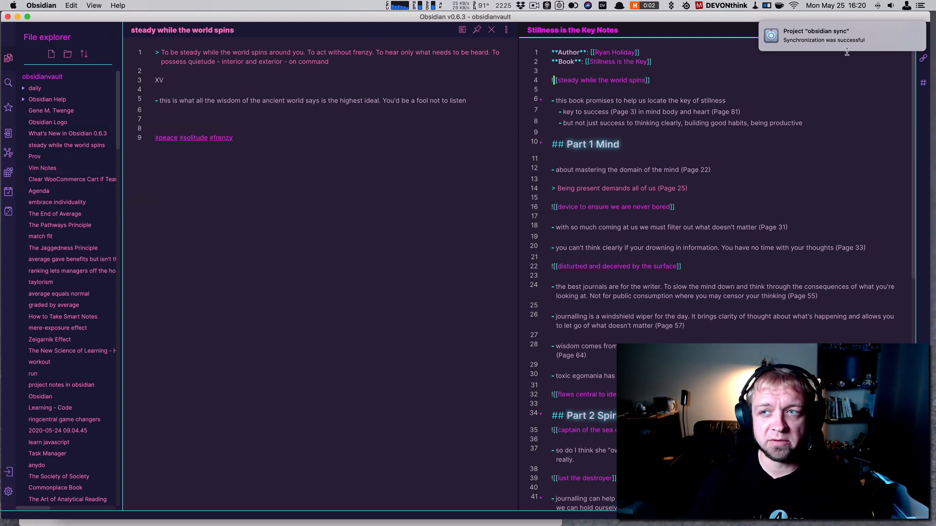
pyautogui.moveTo(8, 153)
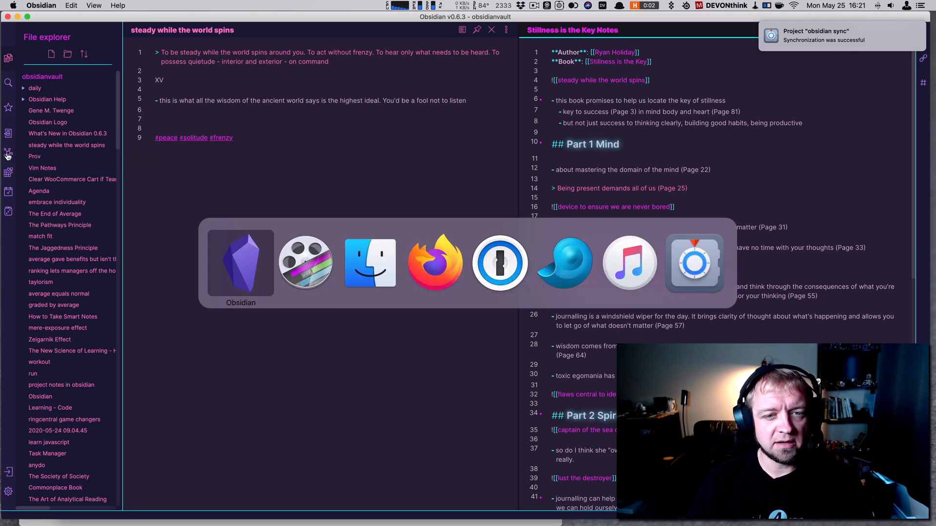
# Switch to Finder and select the obsidian.css theme file in the vault folder.
pyautogui.click(370, 261)
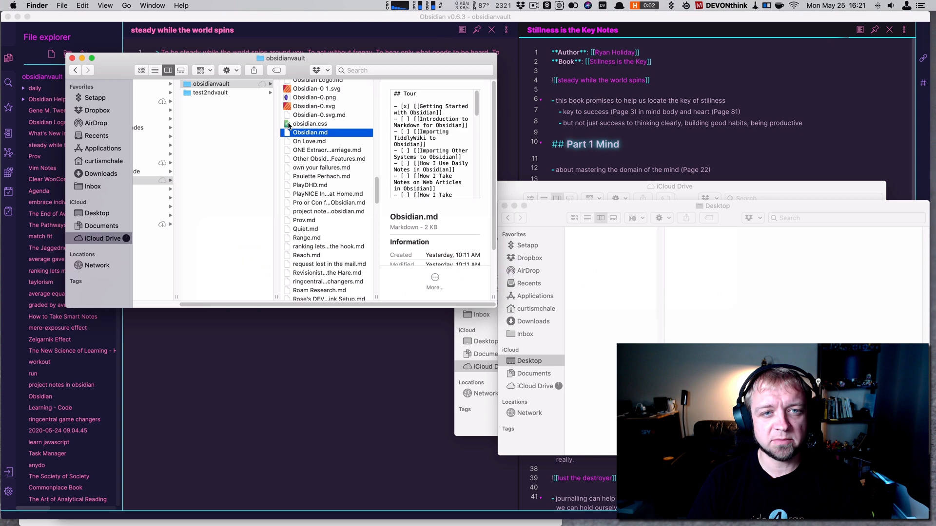
pyautogui.click(309, 124)
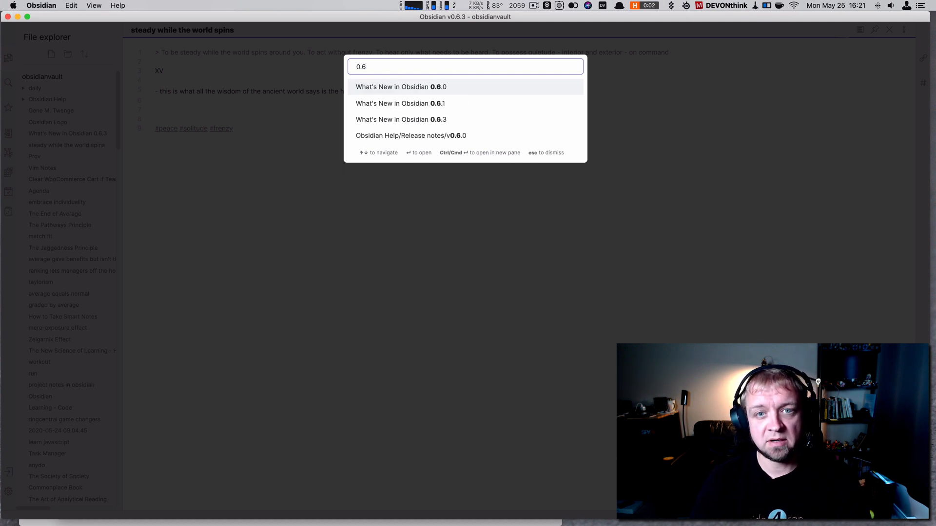
# Open the vault graph, open the David Epstein node in a new pane, then close it.
pyautogui.click(399, 120)
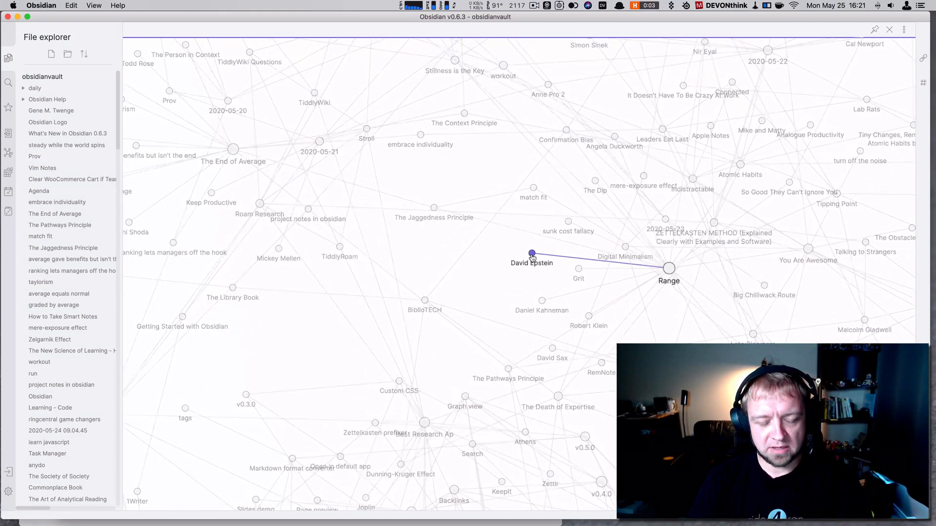
pyautogui.click(532, 254)
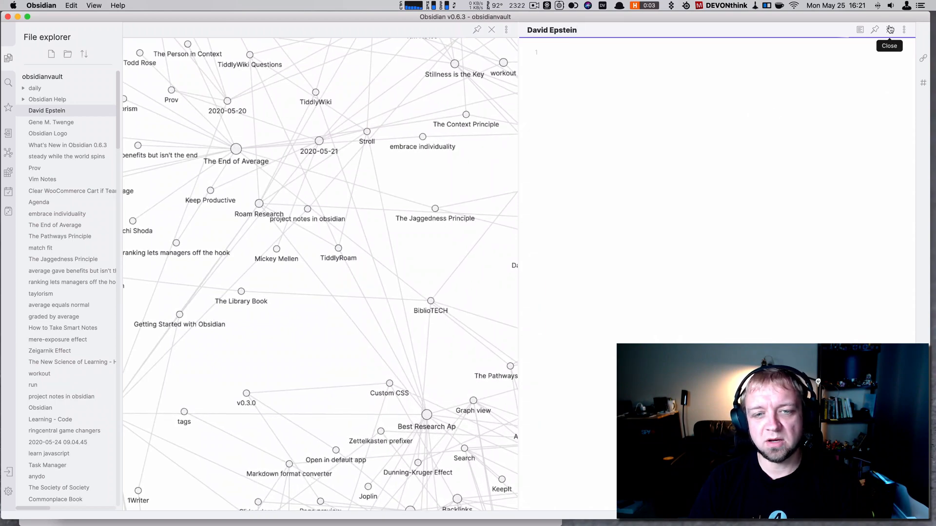
pyautogui.click(889, 30)
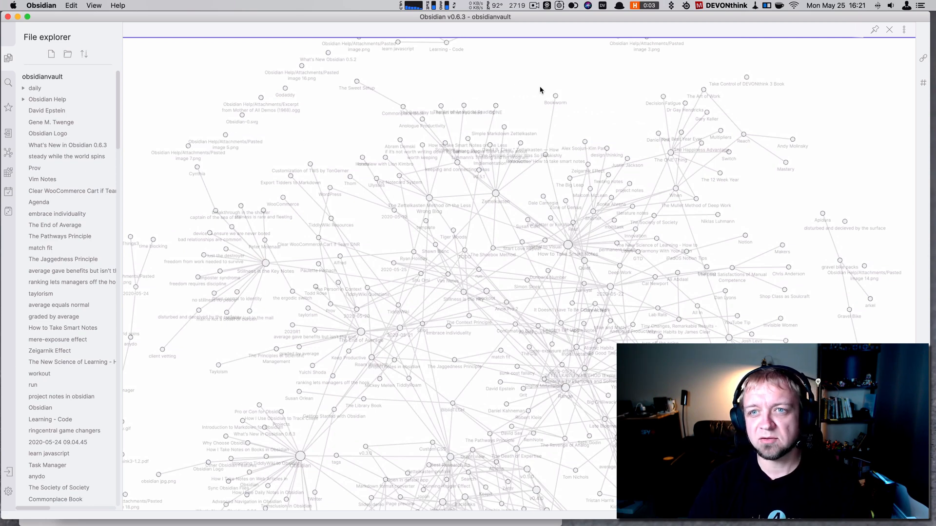
# Pan the zoomed graph around the Range and How to Take Smart Notes nodes.
pyautogui.moveTo(540, 90); pyautogui.dragTo(542, 119)
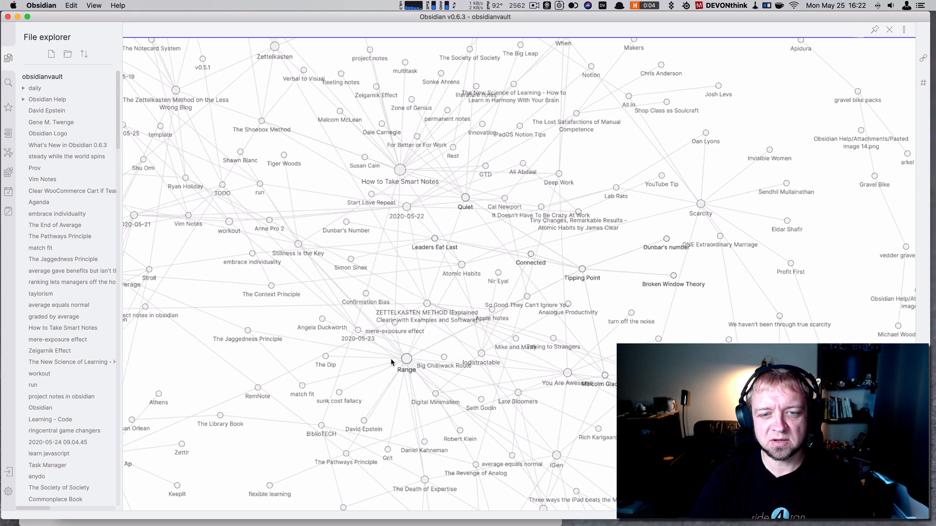
# Highlight the 2020-05-23 node's links, then bring up the note switcher.
pyautogui.click(406, 359)
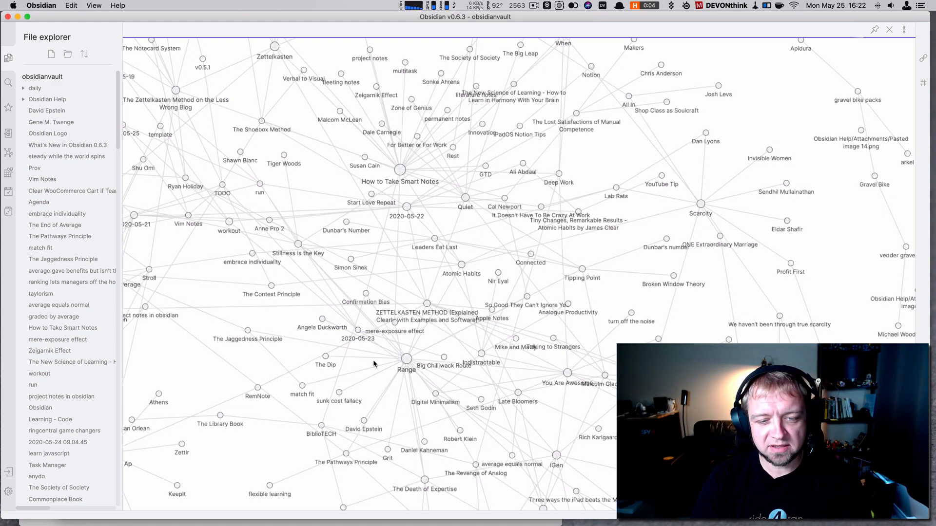
pyautogui.moveTo(394, 398)
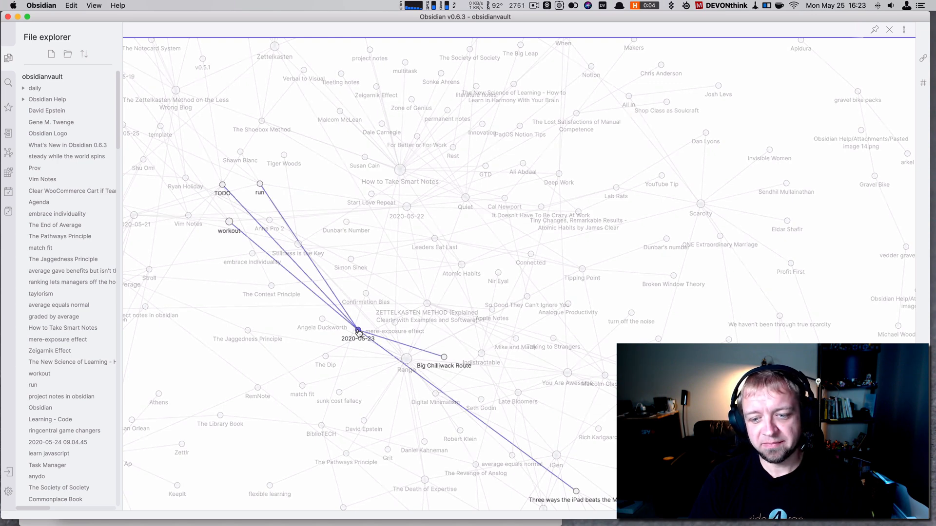
pyautogui.press('cmd+o')
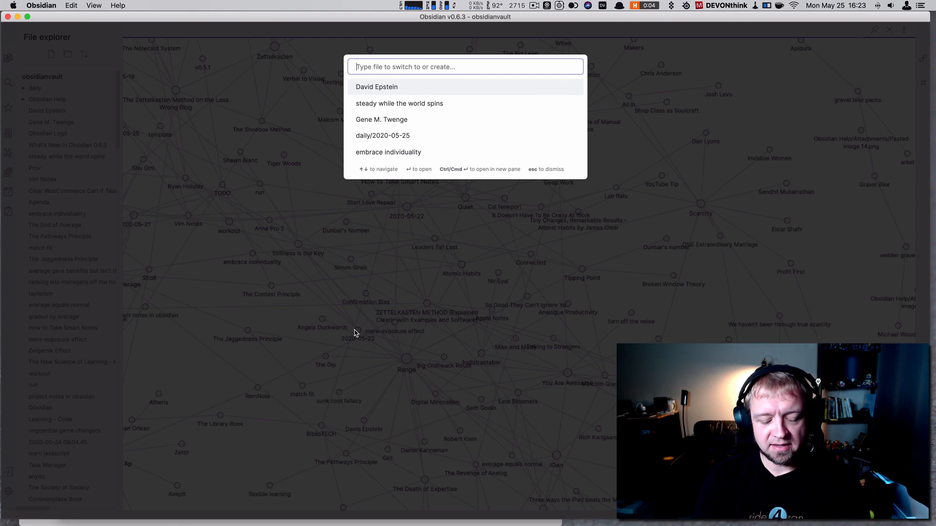
# Open 'What's New in Obsidian 0.6.3' via a '0.6' search and preview the 80s Neon theme.
pyautogui.write('0.6')
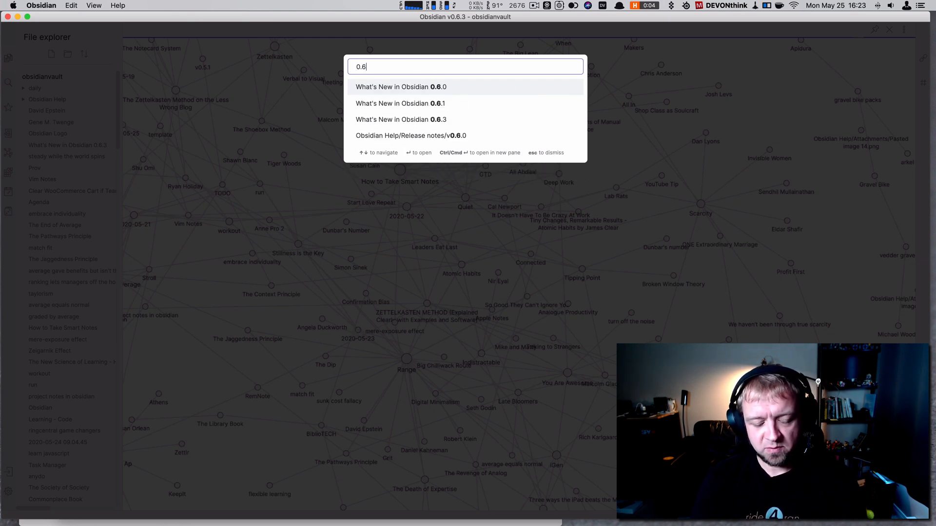
pyautogui.click(401, 120)
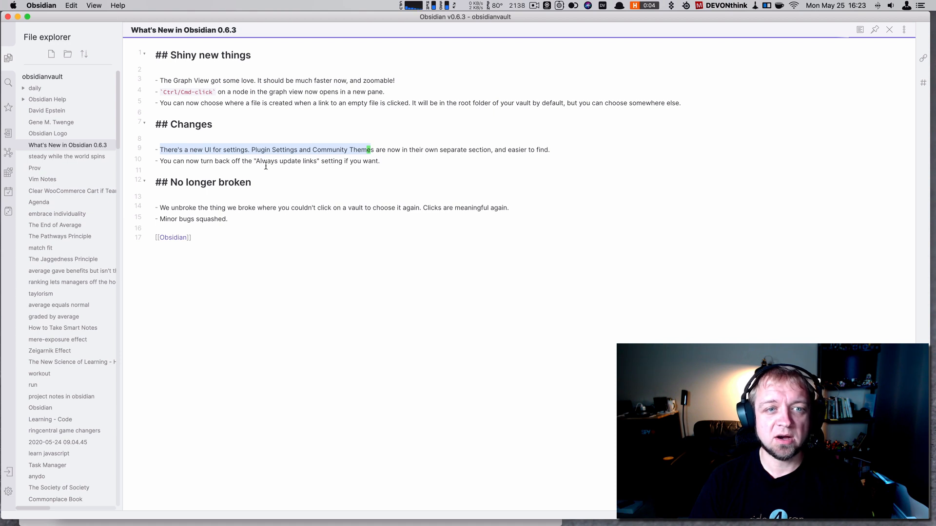
pyautogui.click(419, 175)
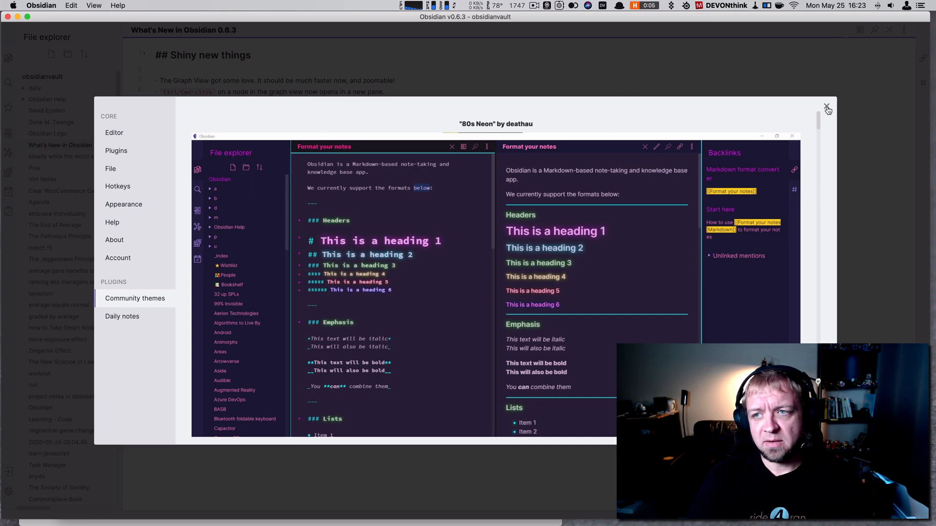
# Reopen settings and inspect the Daily notes plugin's folder location option.
pyautogui.click(827, 107)
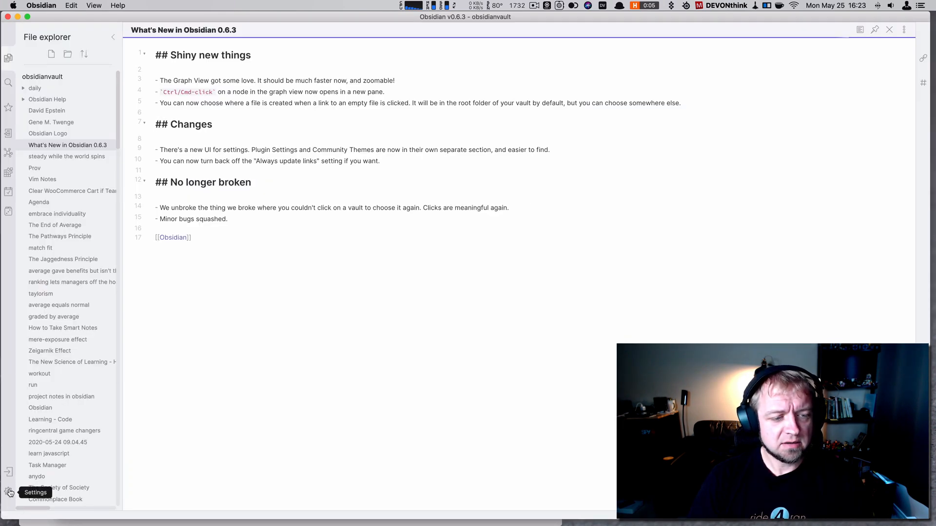
pyautogui.click(9, 492)
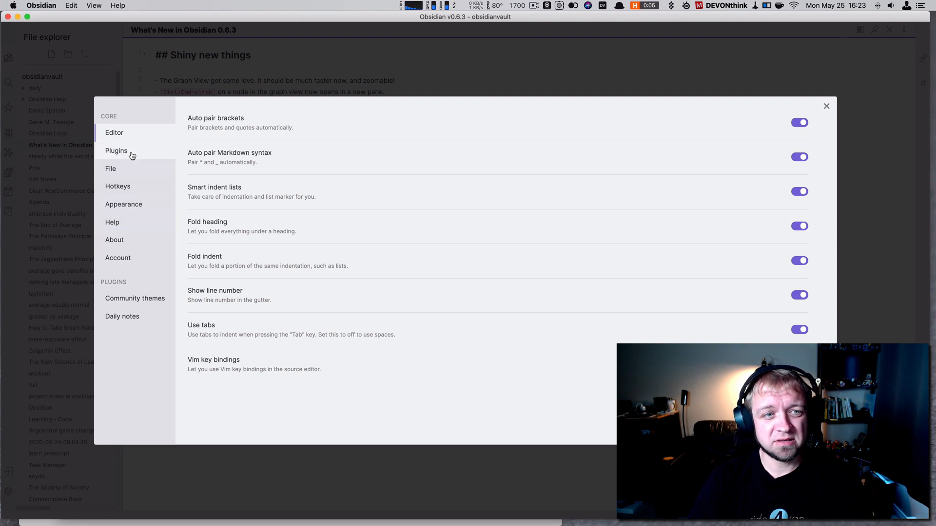
pyautogui.moveTo(122, 316)
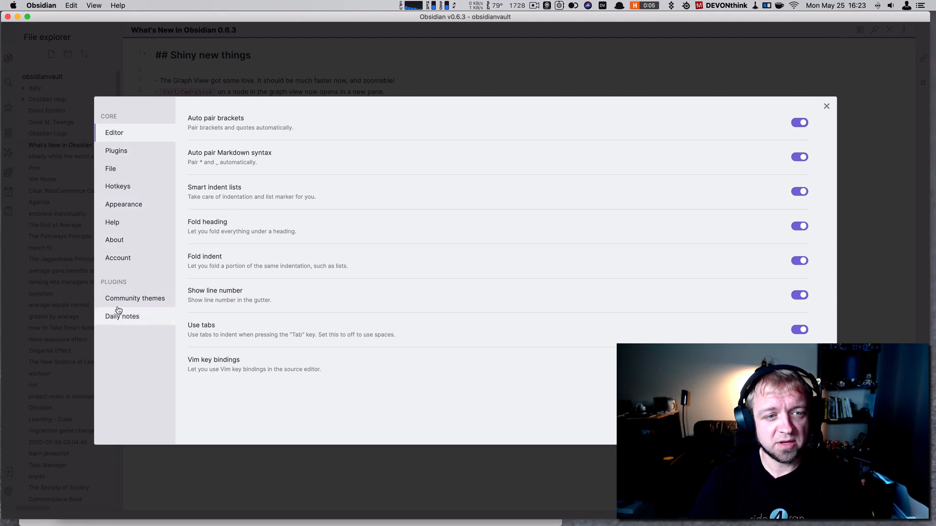
pyautogui.click(121, 316)
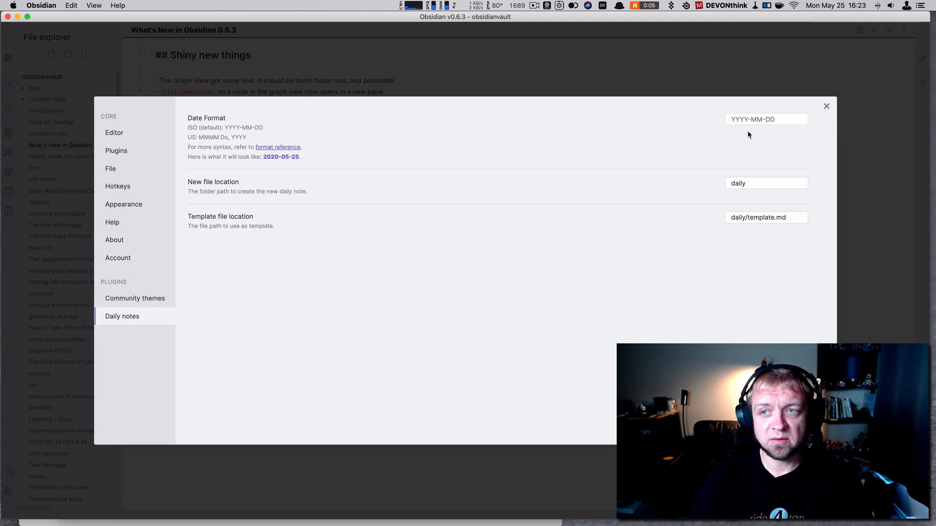
pyautogui.click(766, 182)
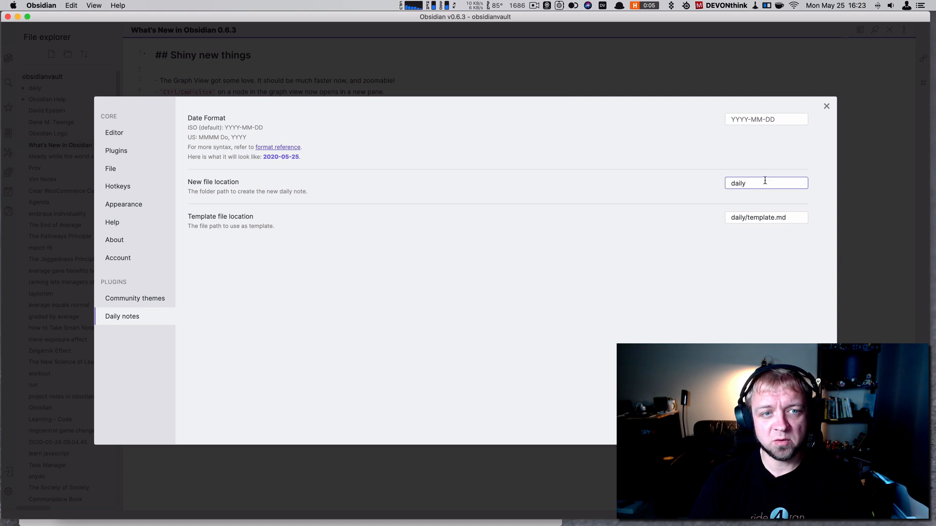
pyautogui.moveTo(31, 91)
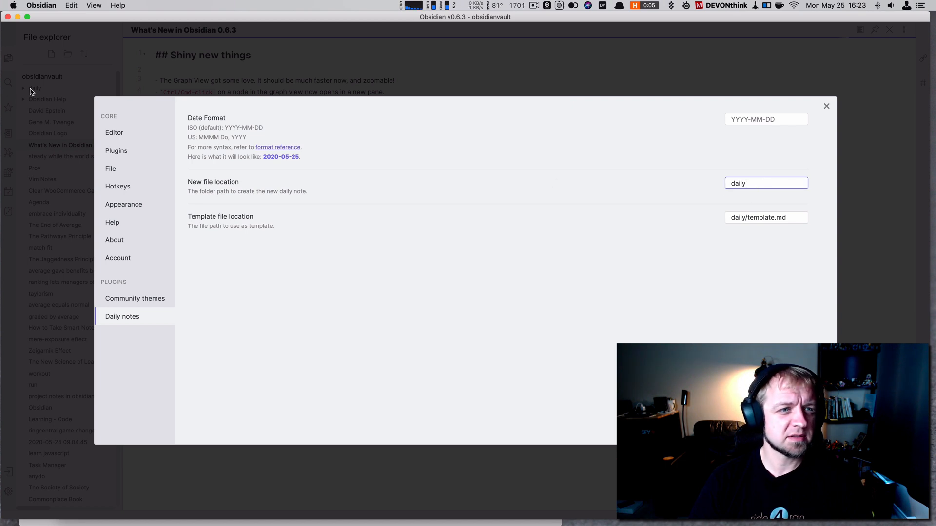
pyautogui.moveTo(782, 211)
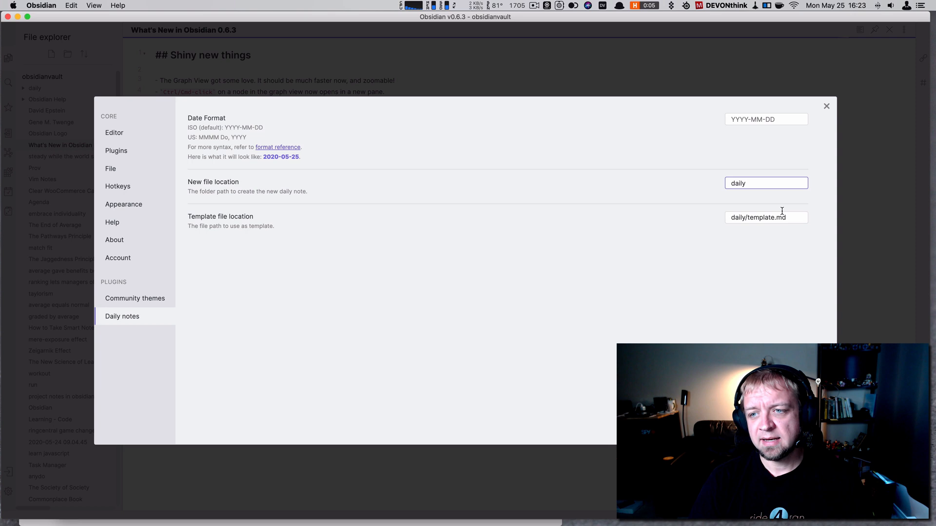
pyautogui.moveTo(226, 252)
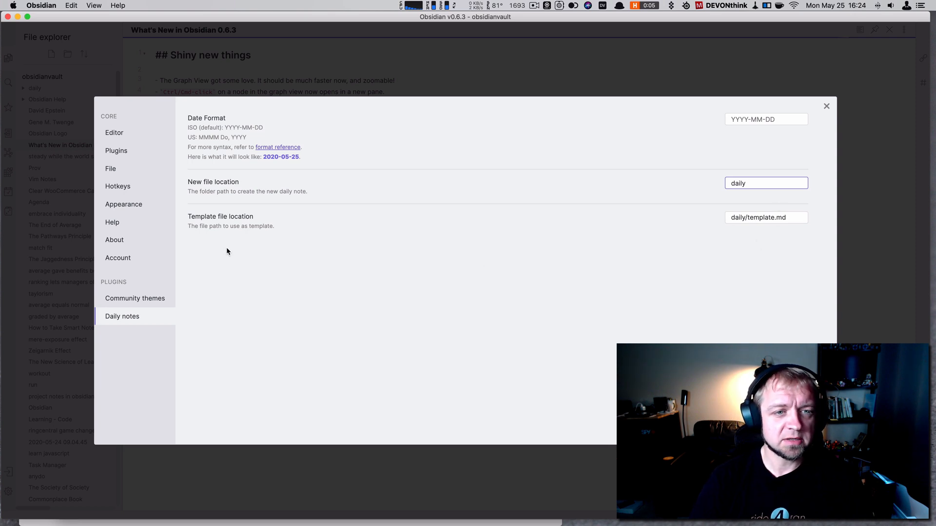
# Scroll through the core plugin toggles and end on the Hotkeys page.
pyautogui.click(116, 150)
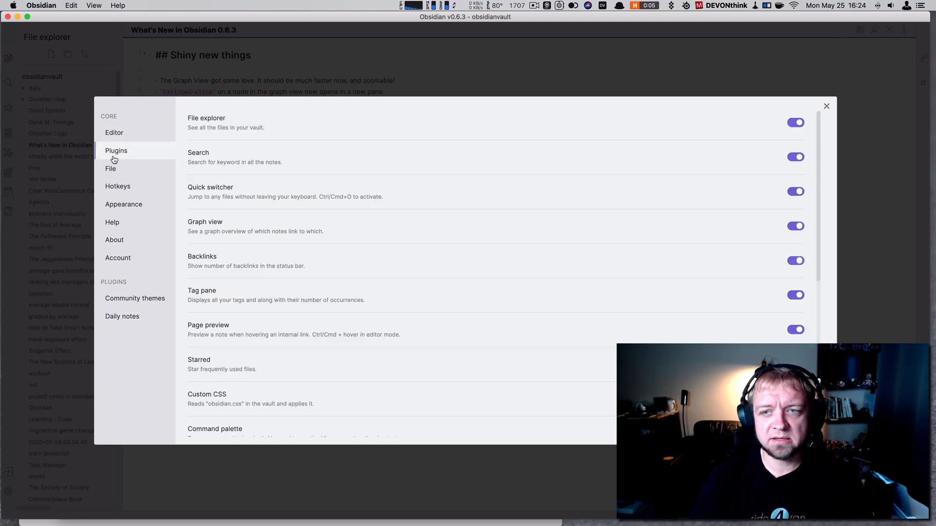
pyautogui.scroll(-3)
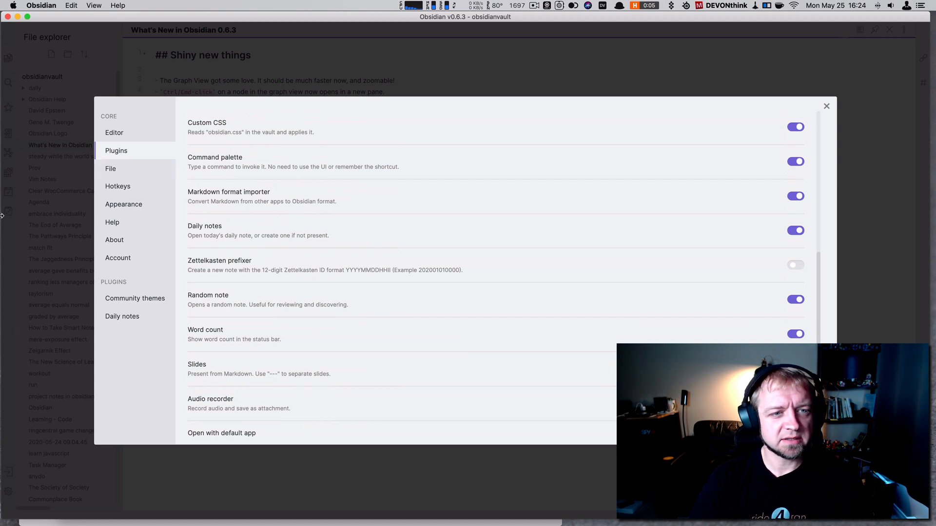
pyautogui.click(117, 185)
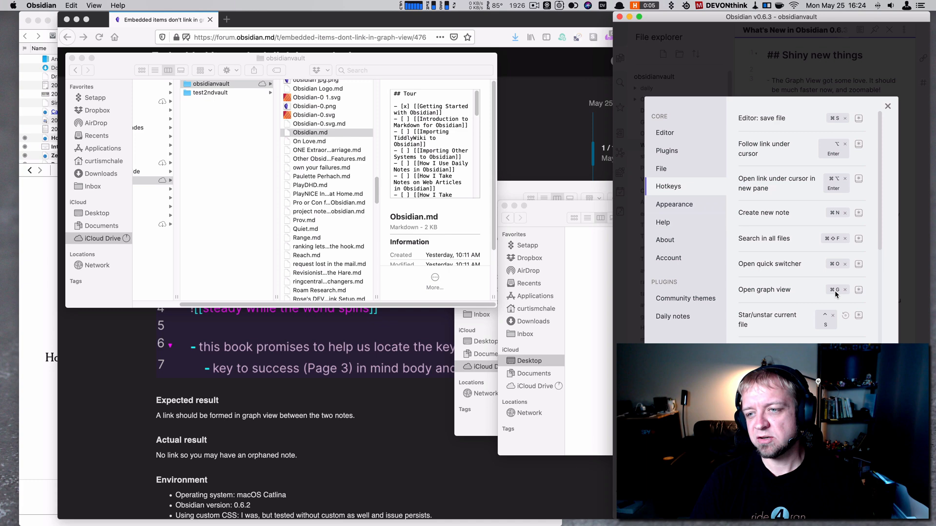
pyautogui.moveTo(836, 304)
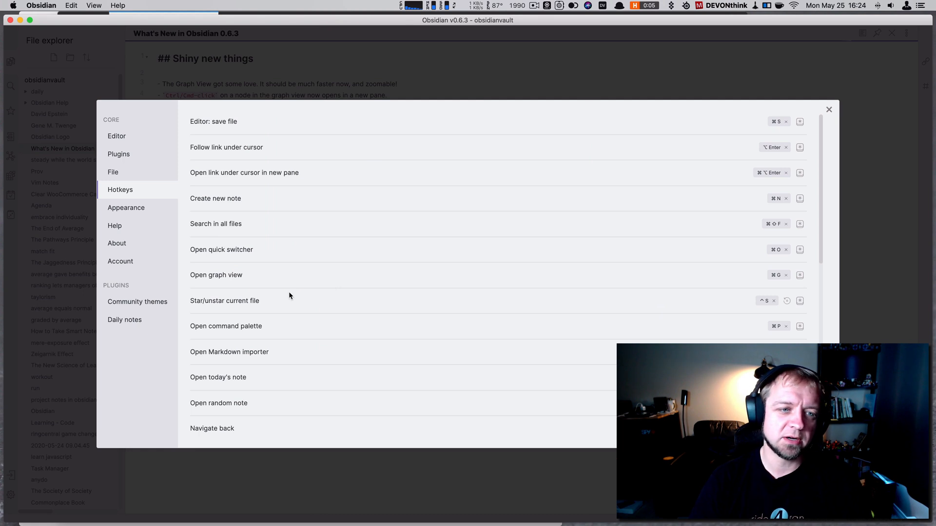
# View the Appearance, Help and About settings pages, ending on Account.
pyautogui.click(127, 207)
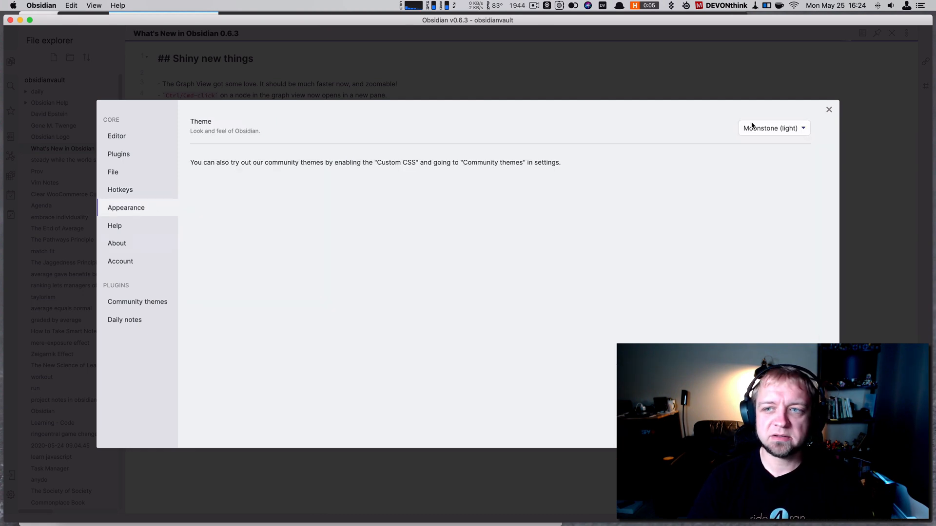
pyautogui.click(115, 226)
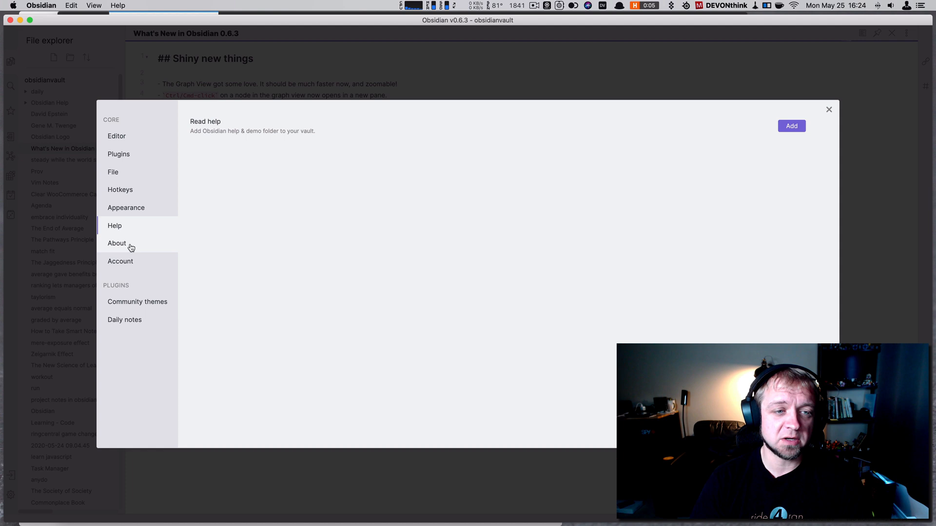
pyautogui.click(117, 242)
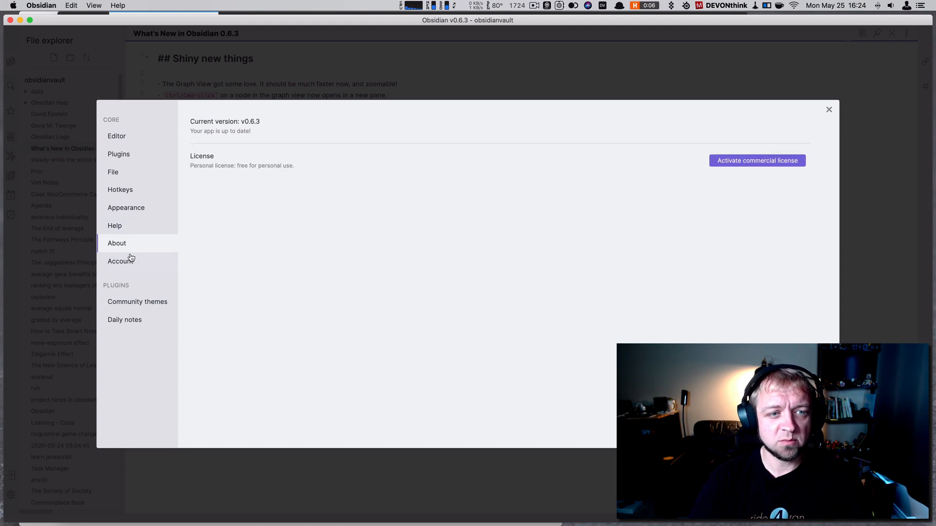
pyautogui.click(120, 261)
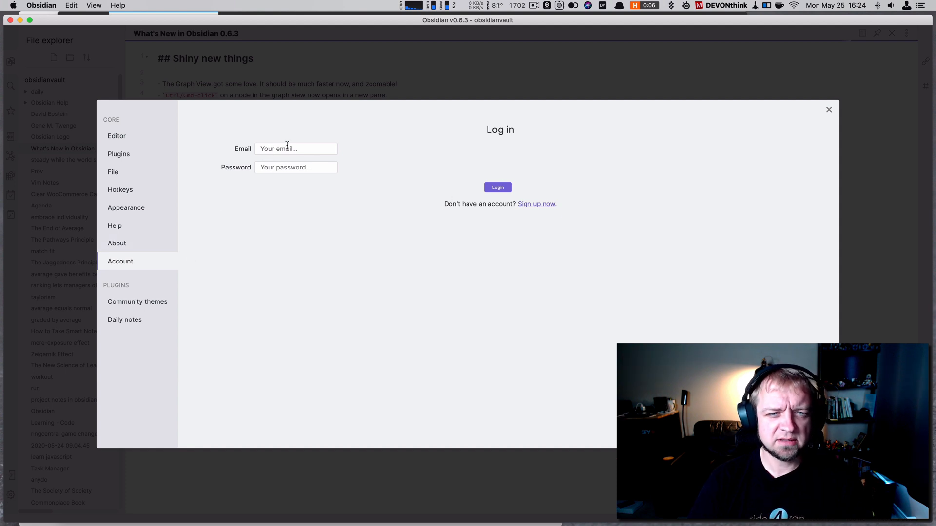
pyautogui.click(295, 148)
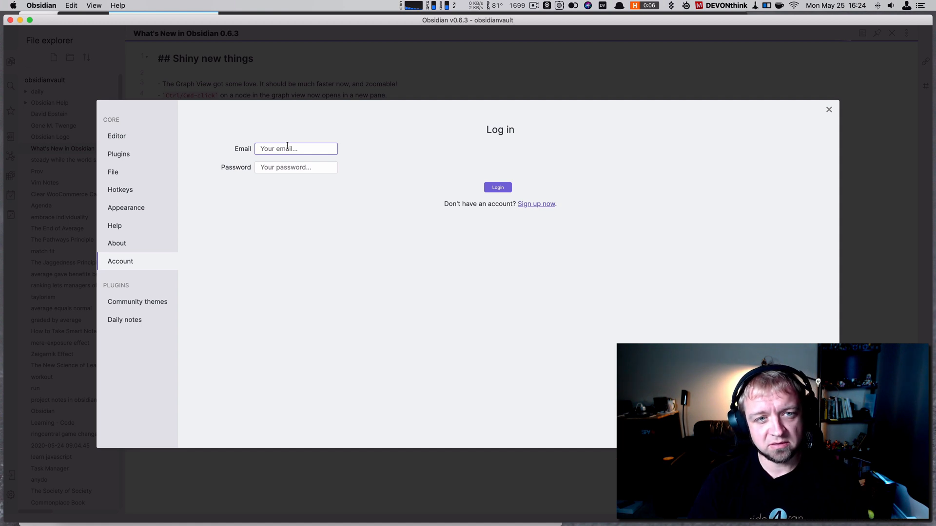
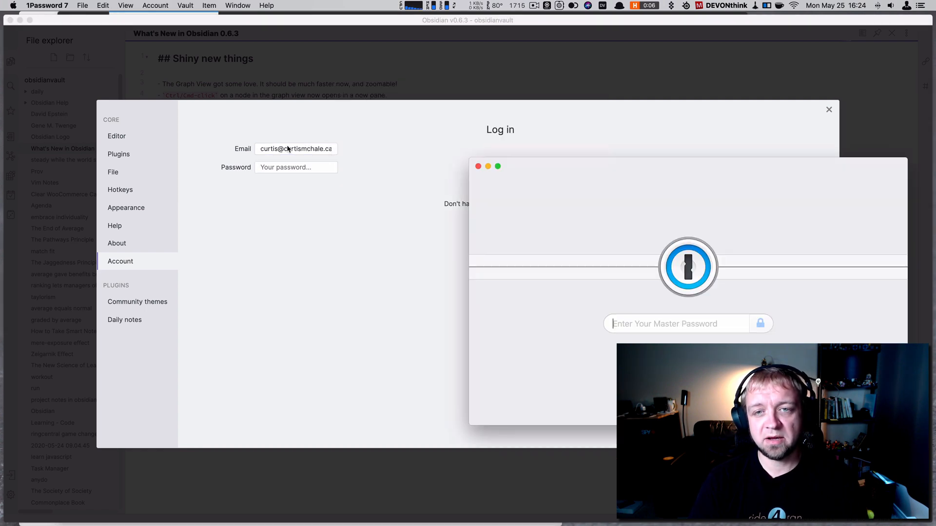
pyautogui.write('•••')
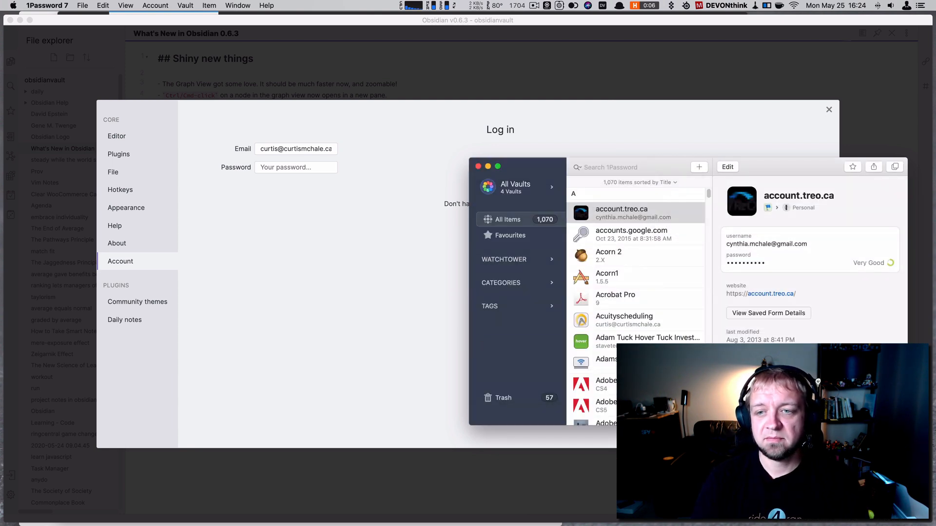
pyautogui.write('obsi')
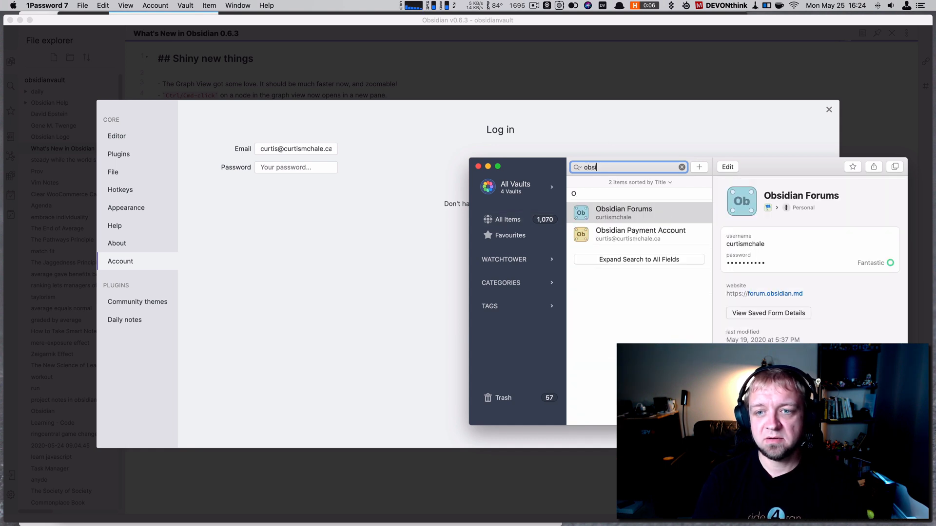
pyautogui.click(640, 234)
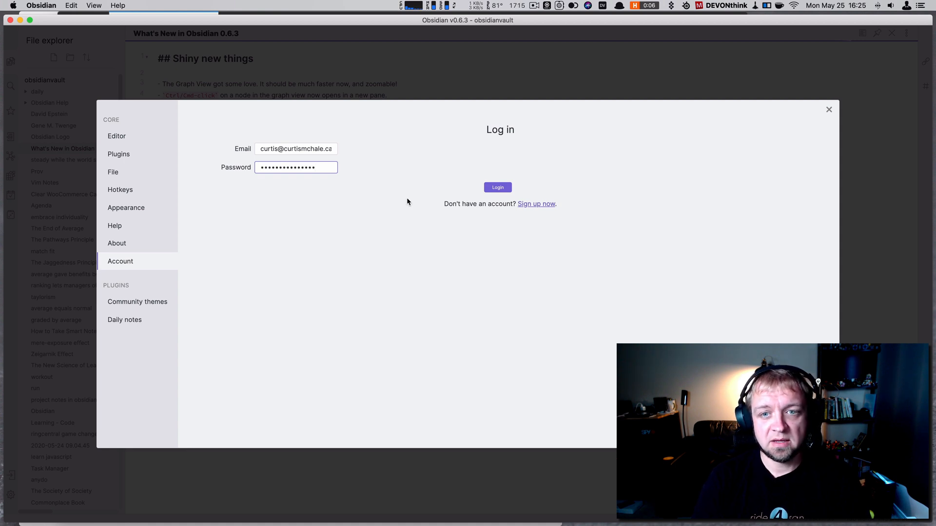
# Submit the Obsidian account login, which fails asking to double-check email and password.
pyautogui.click(498, 186)
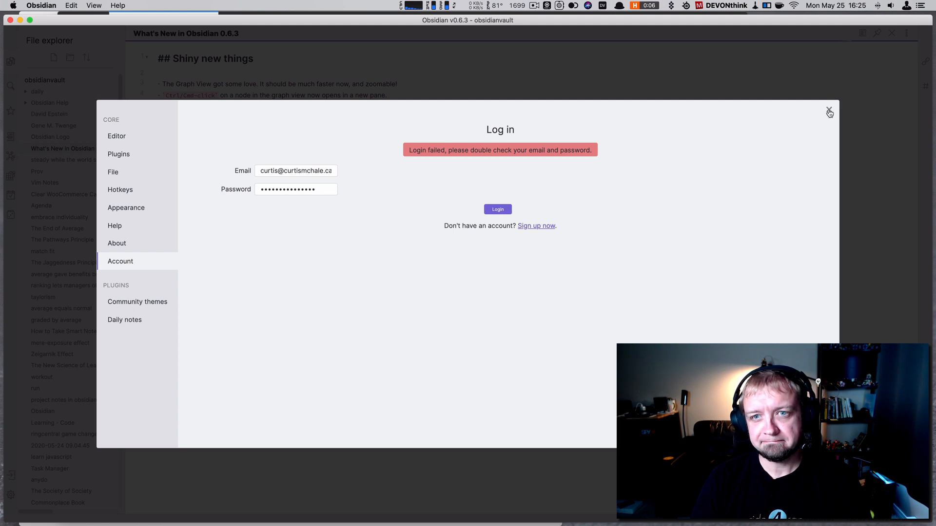
pyautogui.click(829, 112)
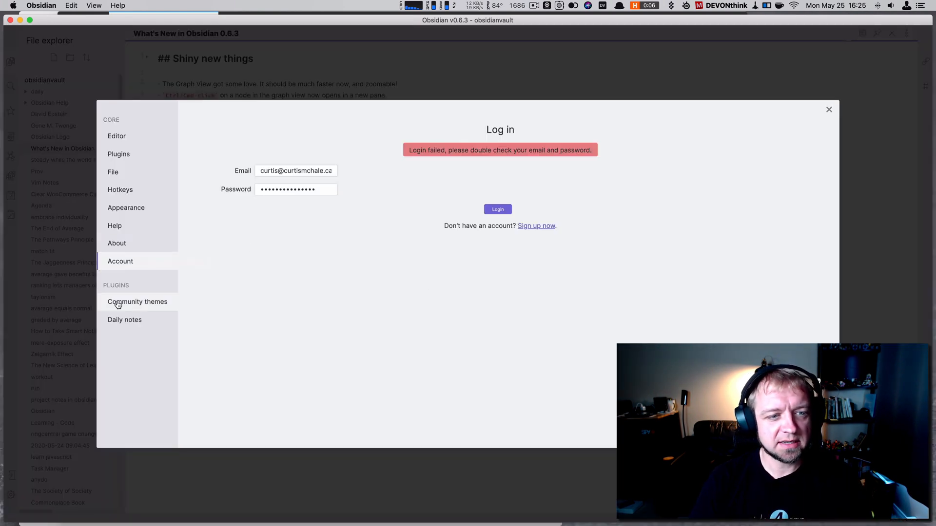
# Apply the dark neon theme from Community themes in Settings.
pyautogui.click(137, 301)
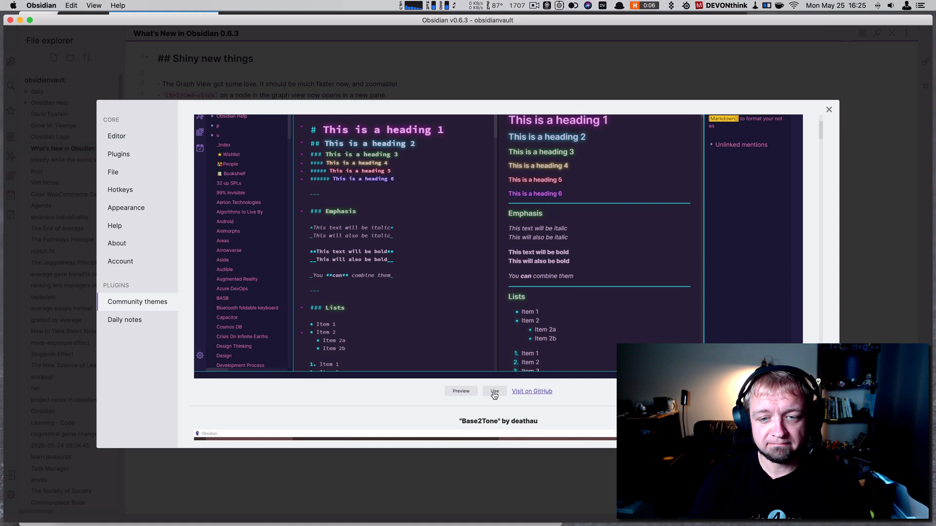
pyautogui.click(495, 392)
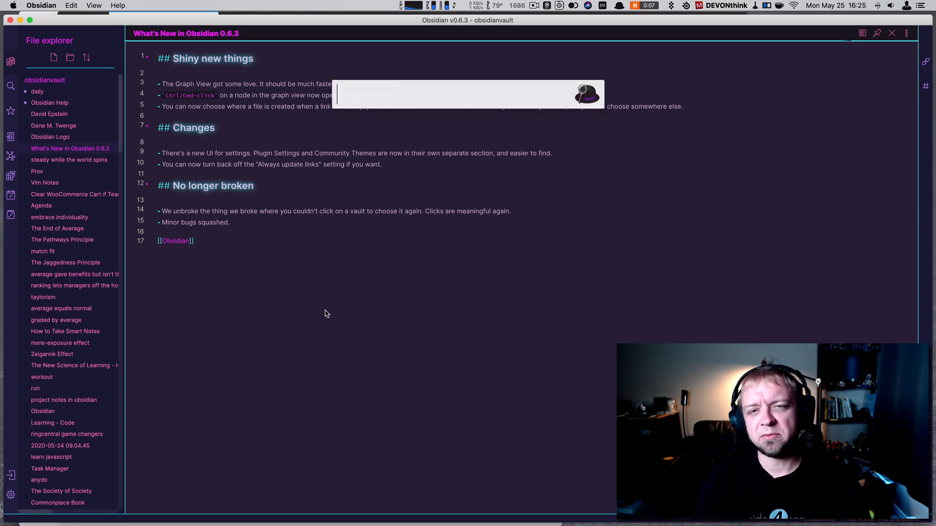
# Launch Discord through Alfred by searching 'dis'.
pyautogui.write('dis')
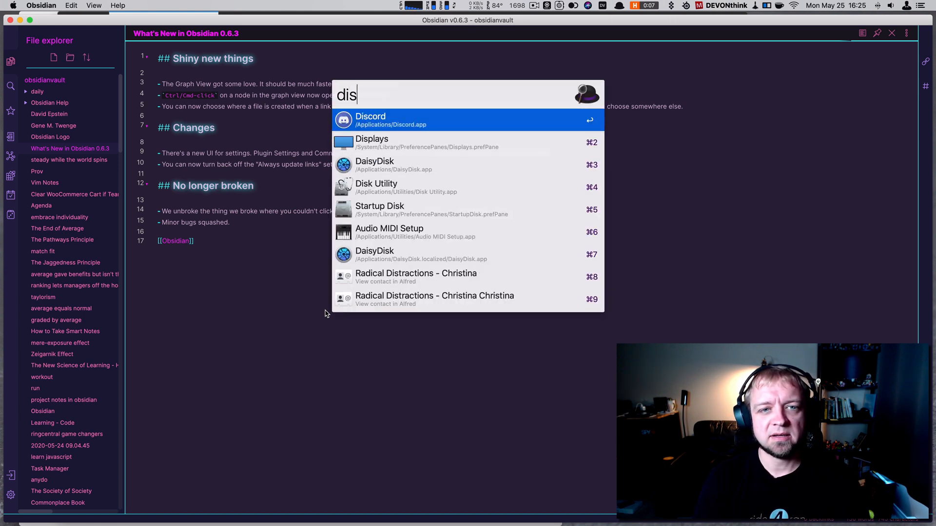
pyautogui.press('enter')
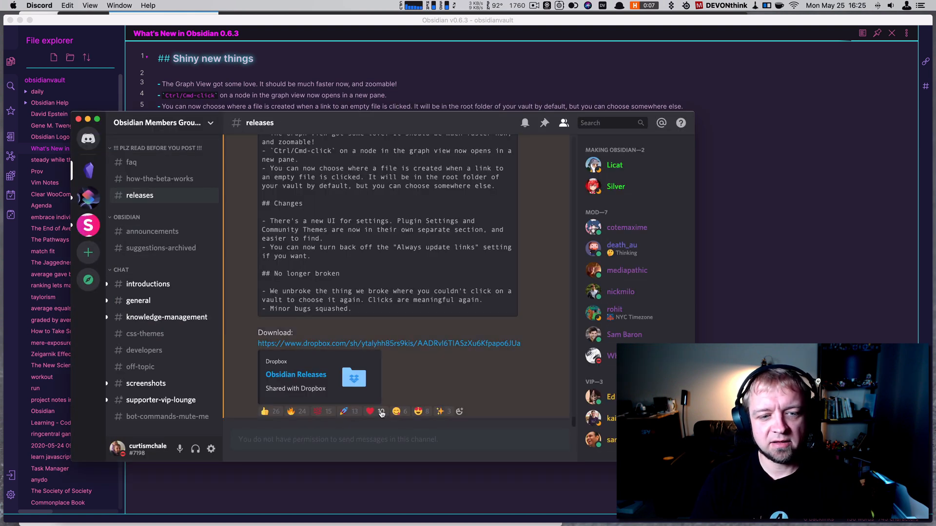
# Open #general in the Obsidian Members Group and scroll to the graph-view bug discussion.
pyautogui.click(138, 300)
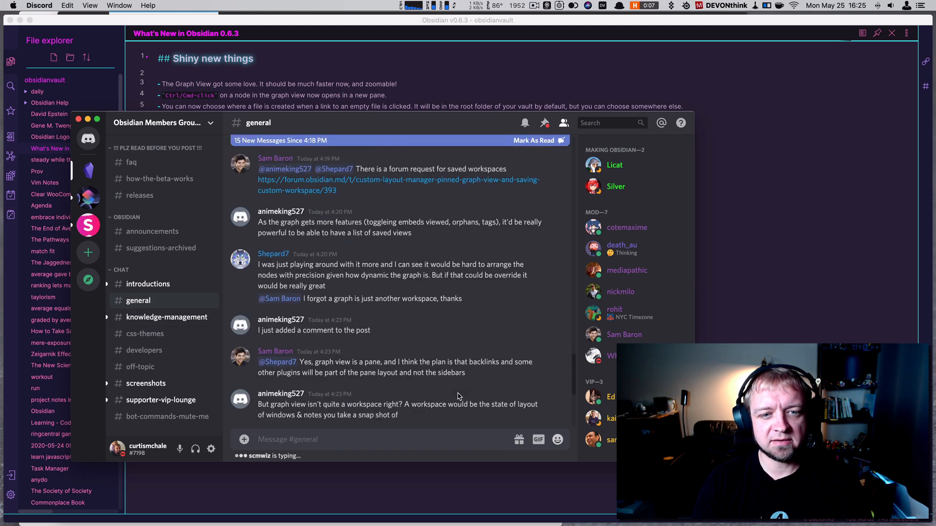
pyautogui.scroll(-3)
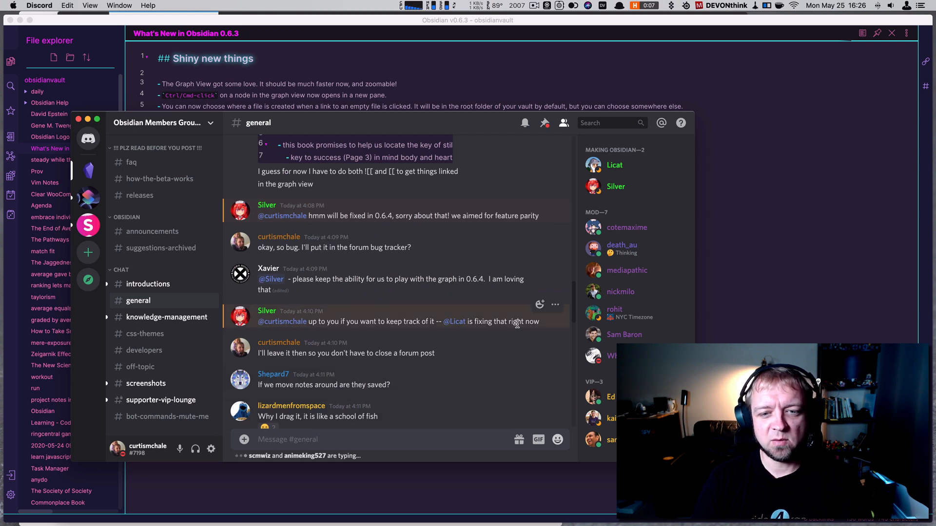
pyautogui.moveTo(281, 321); pyautogui.dragTo(538, 322)
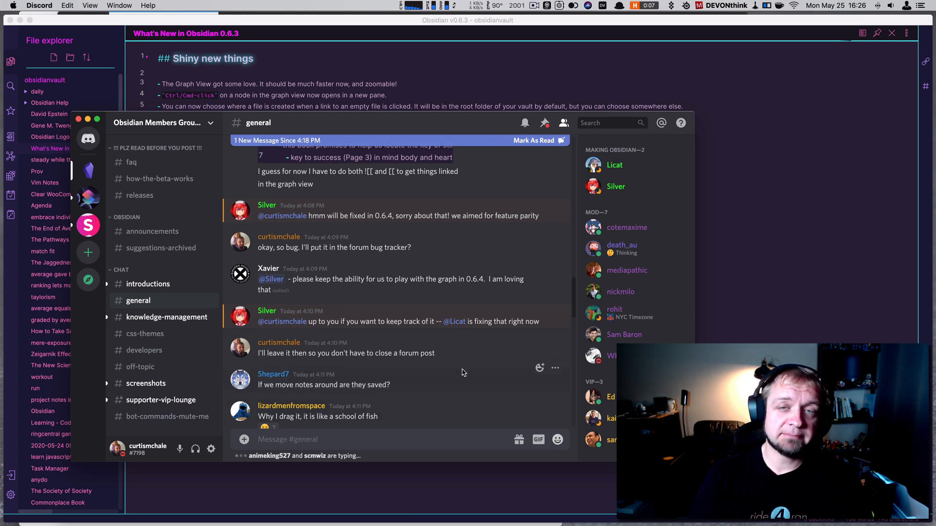
pyautogui.moveTo(692, 184)
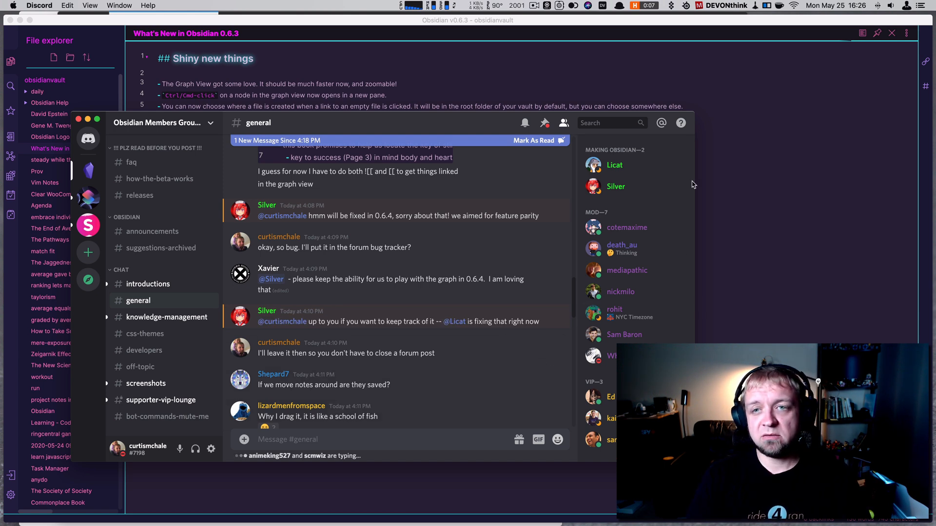